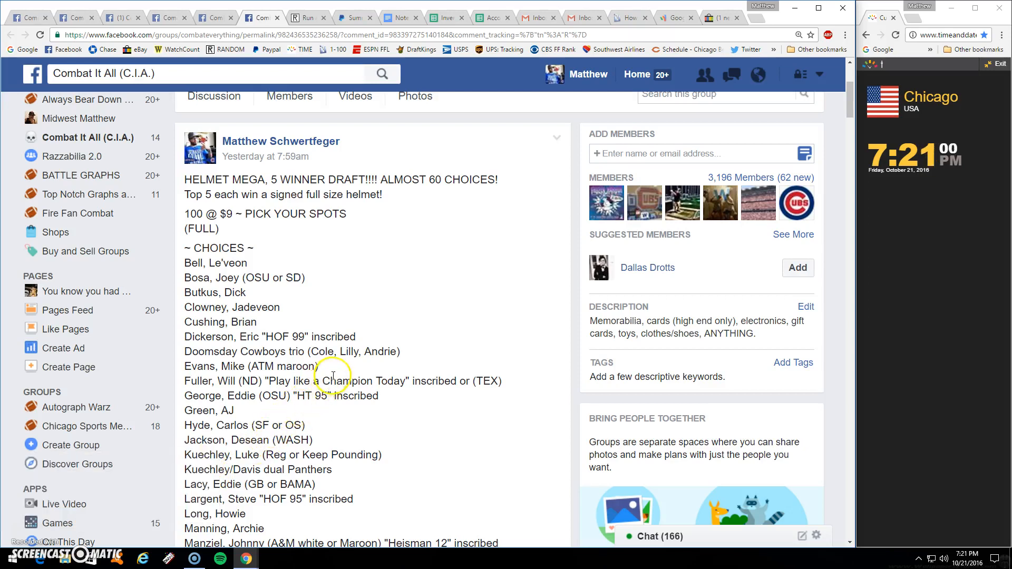
# Copy the 1–100 entry list and comment 'LIVE' on the giveaway post.
pyautogui.scroll(-3)
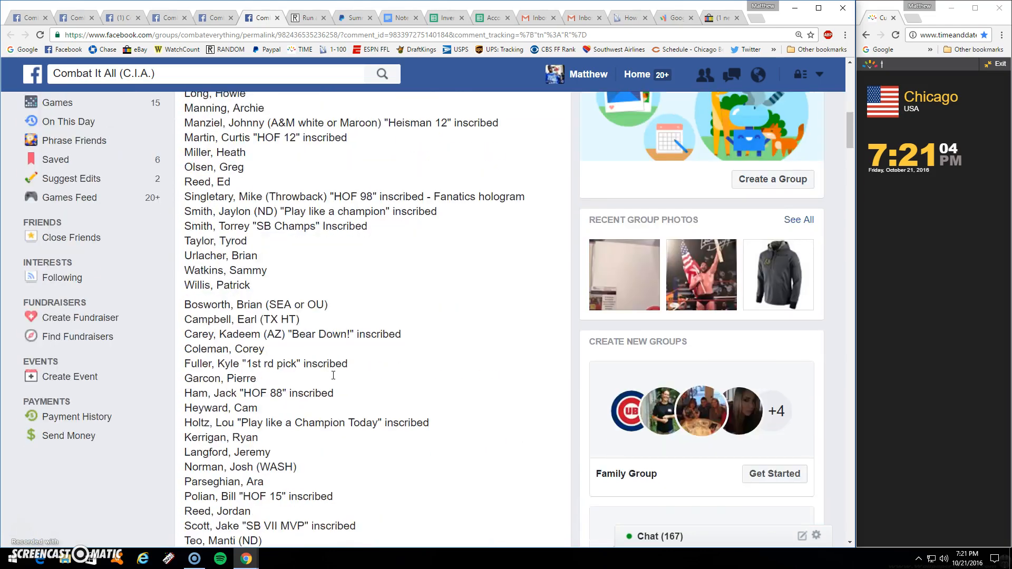
pyautogui.scroll(-3)
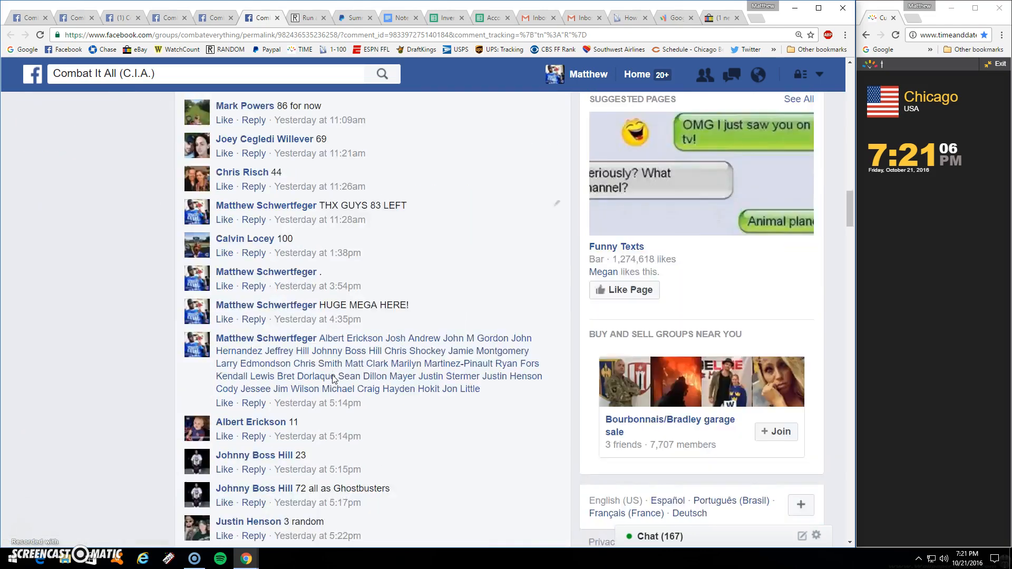
pyautogui.scroll(-3)
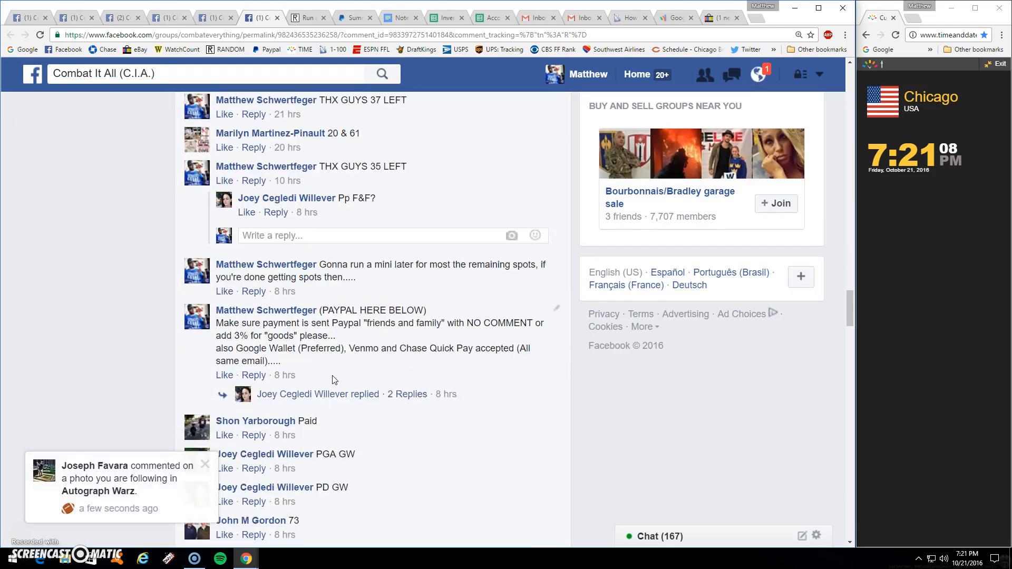
pyautogui.scroll(-3)
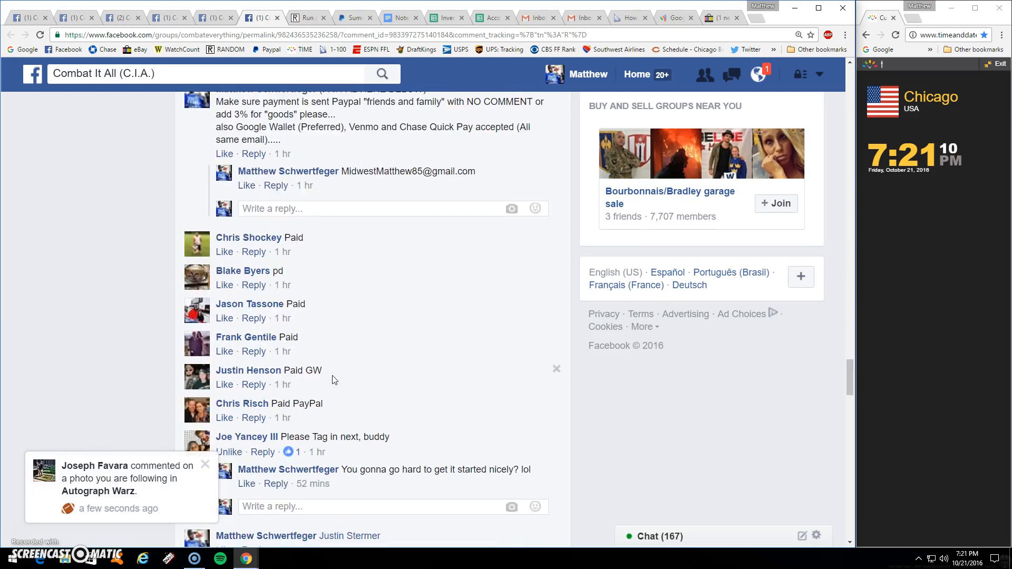
pyautogui.scroll(-3)
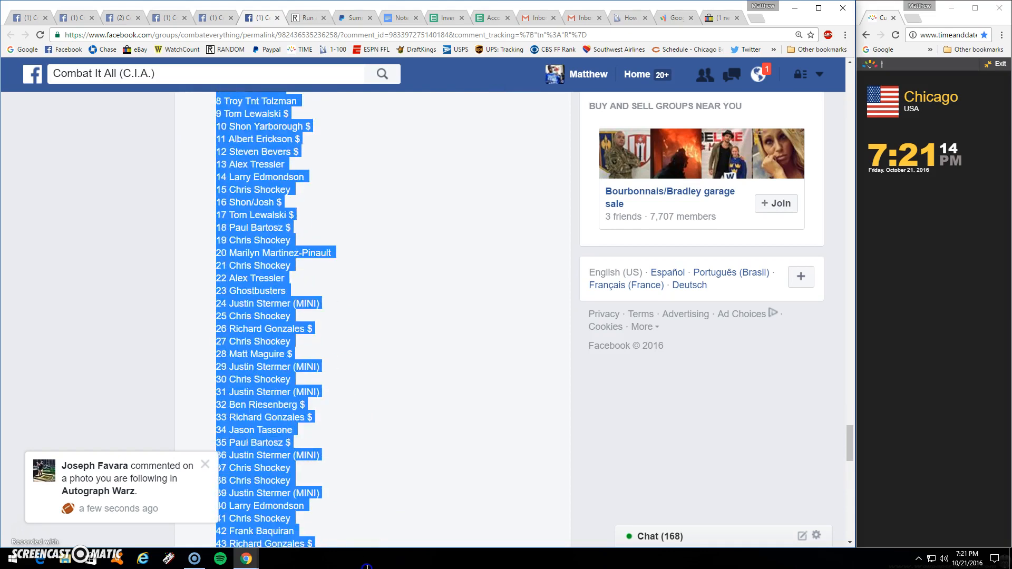
pyautogui.scroll(-3)
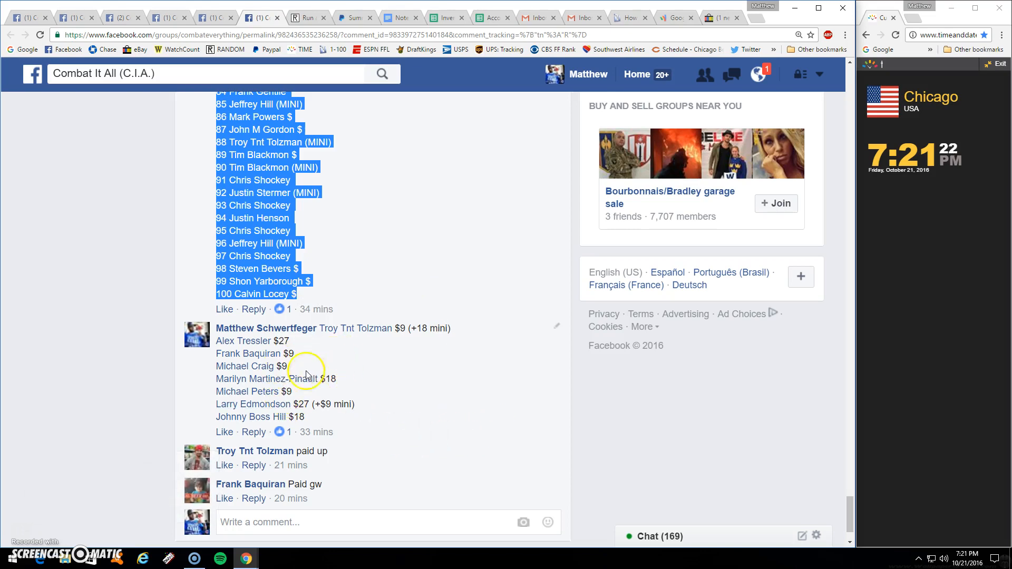
pyautogui.scroll(-3)
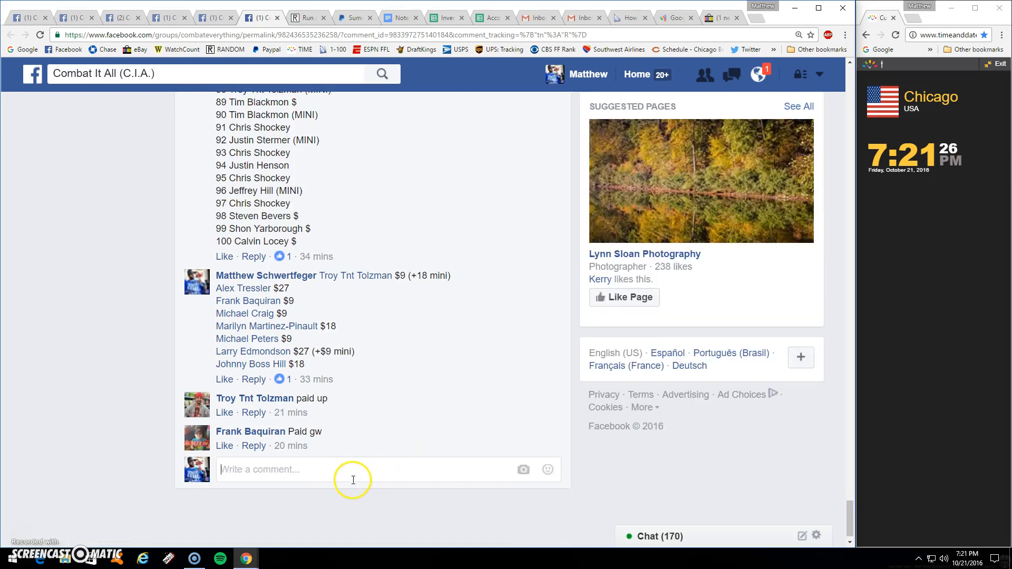
pyautogui.write('LIVE')
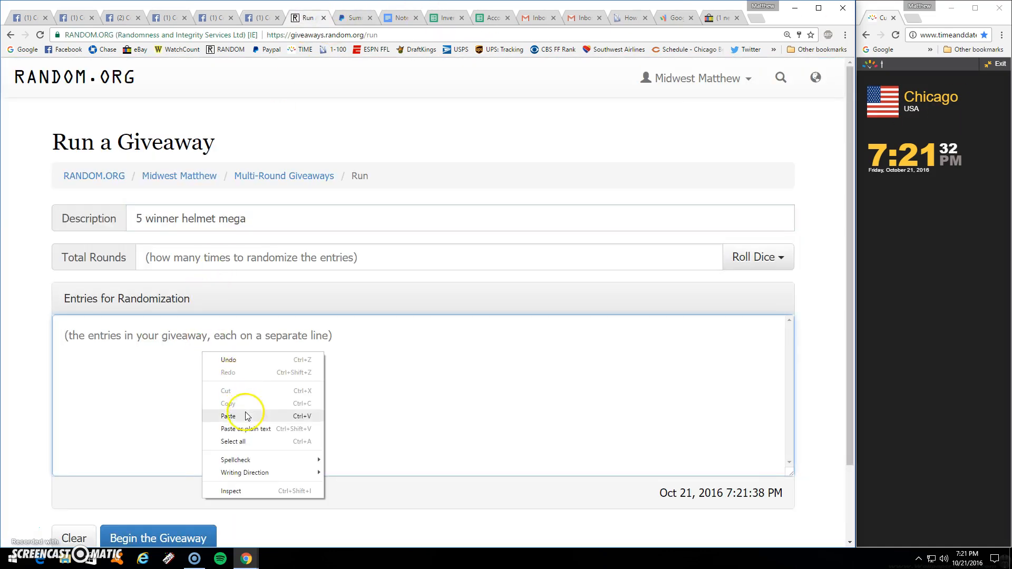
# Paste the 100 entries and roll the dice to set Total Rounds to 6.
pyautogui.click(229, 415)
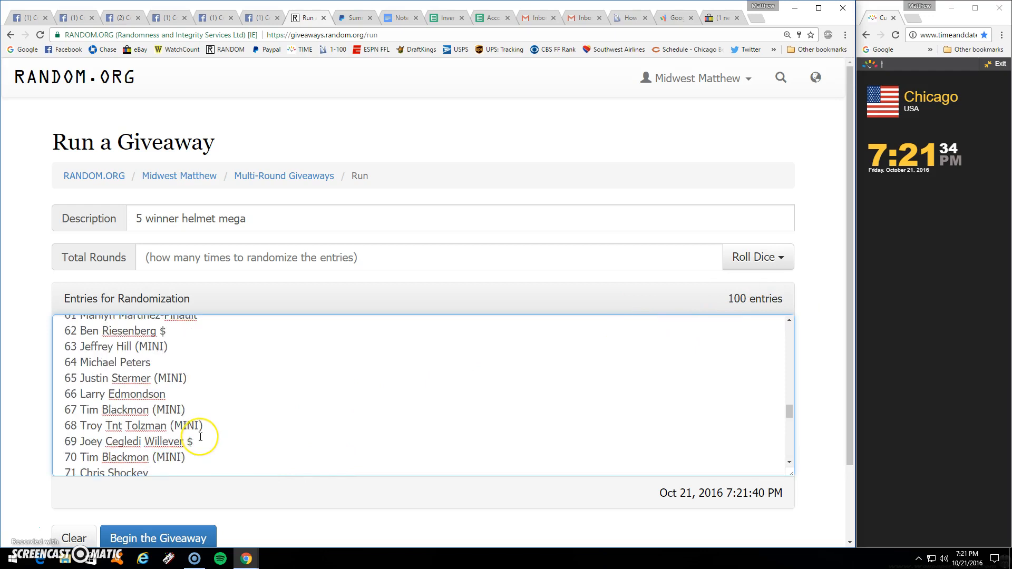
pyautogui.click(754, 256)
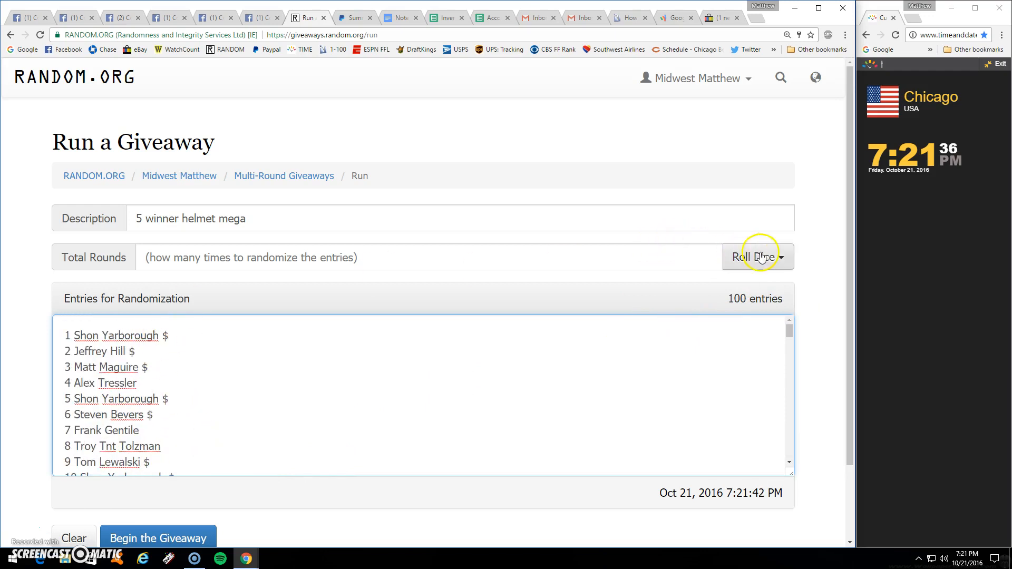
pyautogui.click(753, 256)
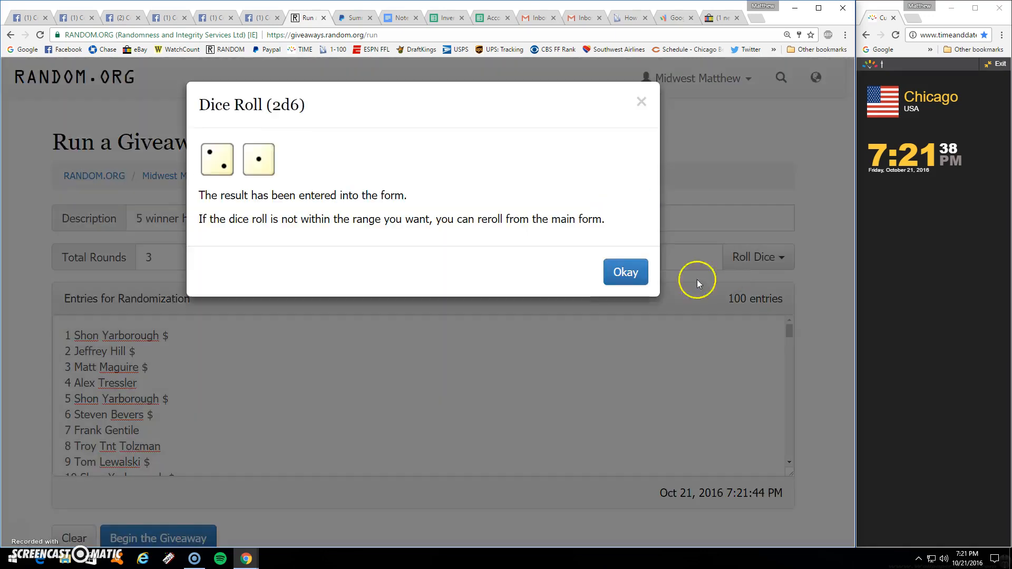
pyautogui.click(624, 272)
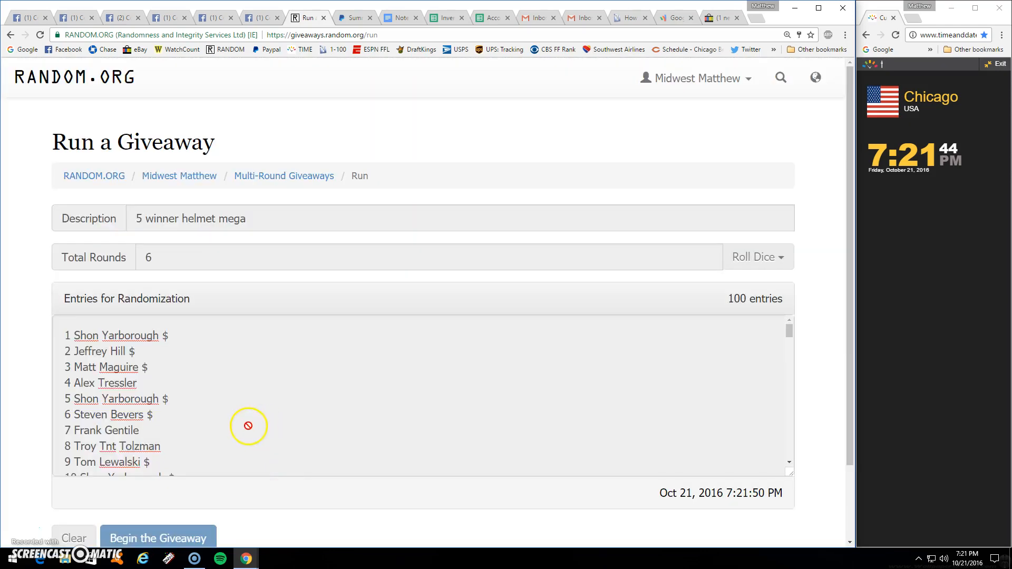
# Advance through the remaining rounds to finish round 6 of the giveaway.
pyautogui.click(137, 537)
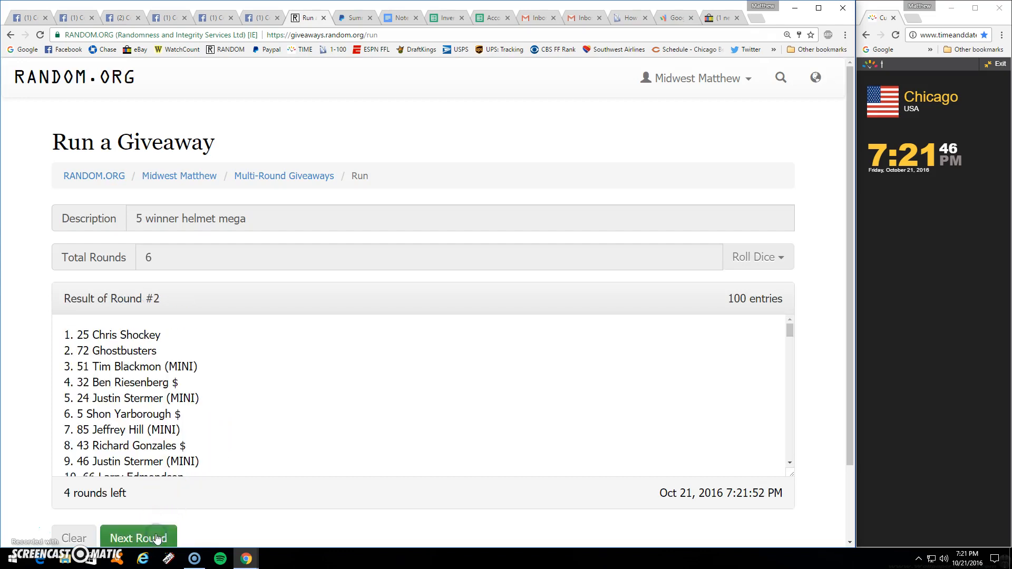
pyautogui.click(137, 538)
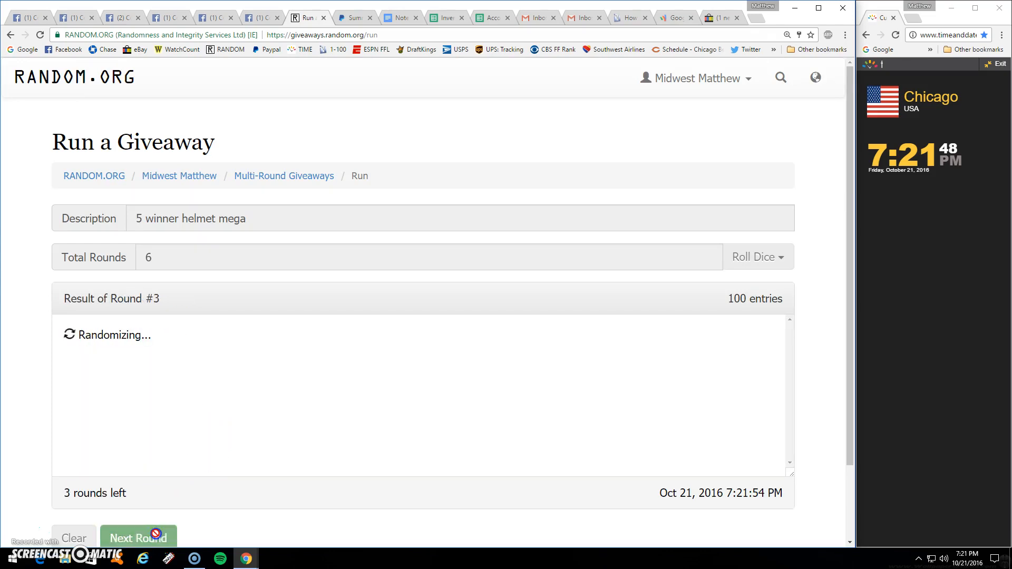
pyautogui.click(137, 538)
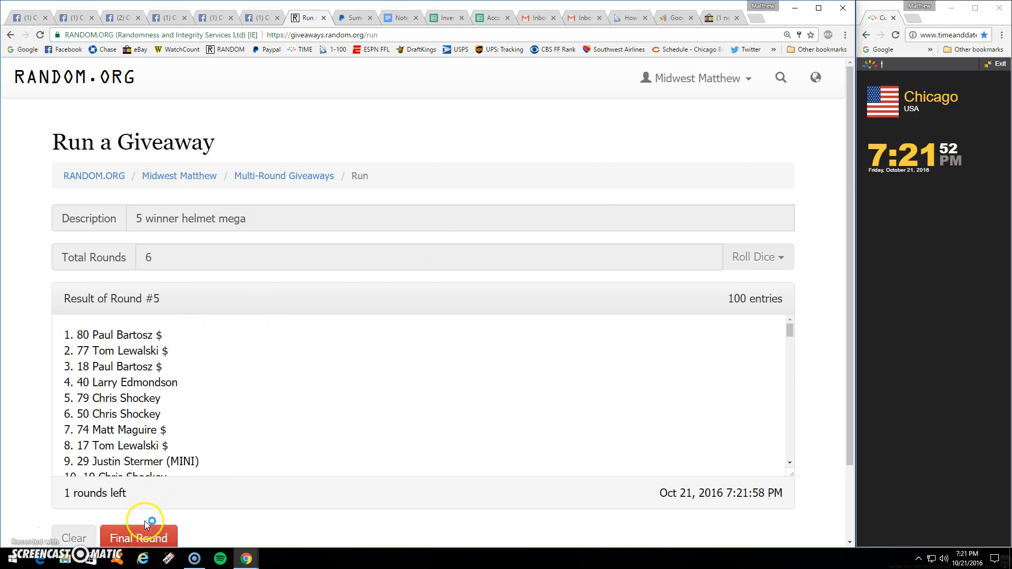
pyautogui.click(138, 538)
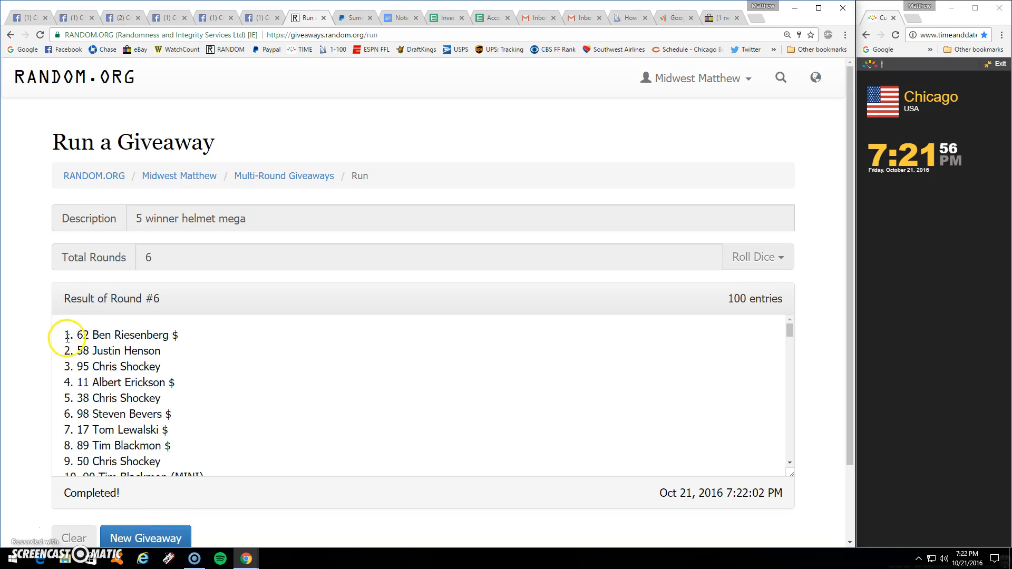
# Copy the top five results of the final round.
pyautogui.moveTo(84, 350); pyautogui.dragTo(162, 397)
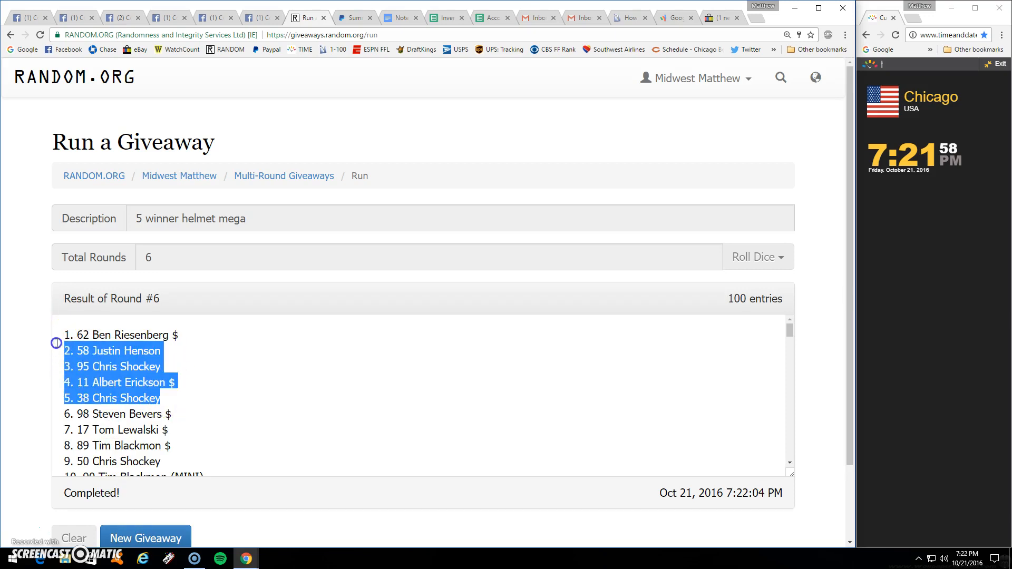
pyautogui.rightClick(101, 350)
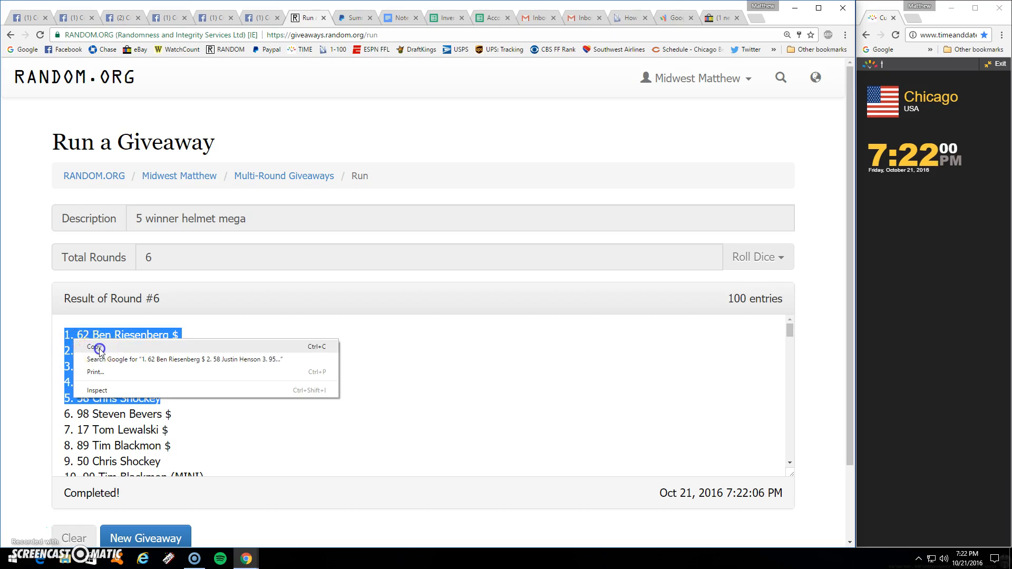
pyautogui.click(207, 368)
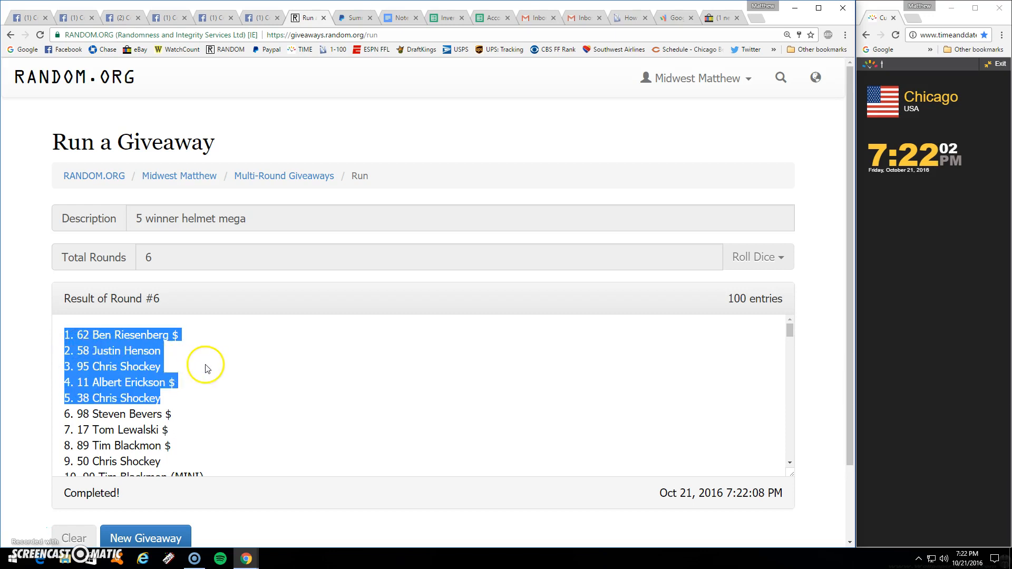
# View the giveaway's verification record, then start a 'DO' comment on the Facebook post.
pyautogui.scroll(-3)
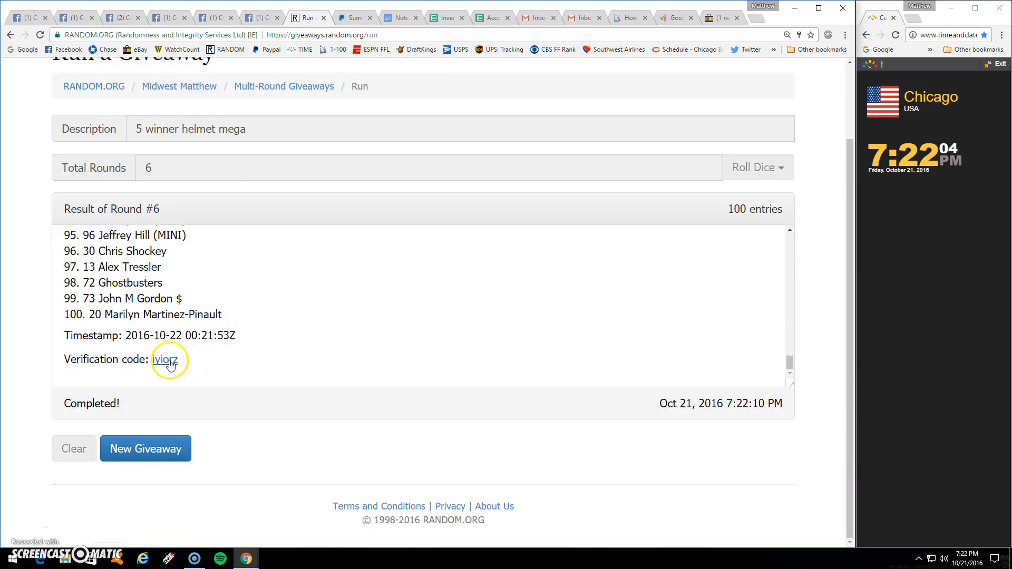
pyautogui.click(164, 359)
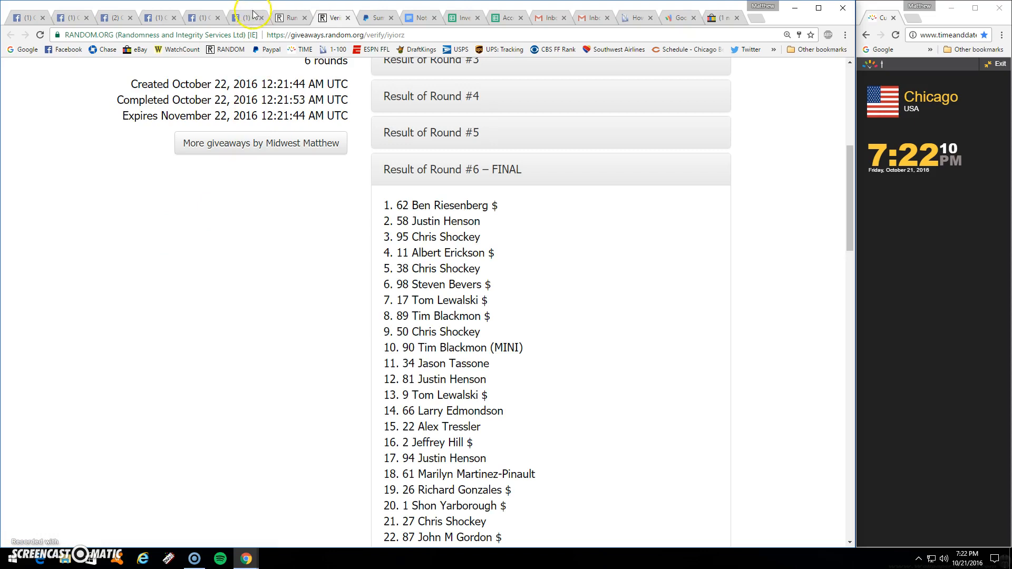
pyautogui.click(240, 18)
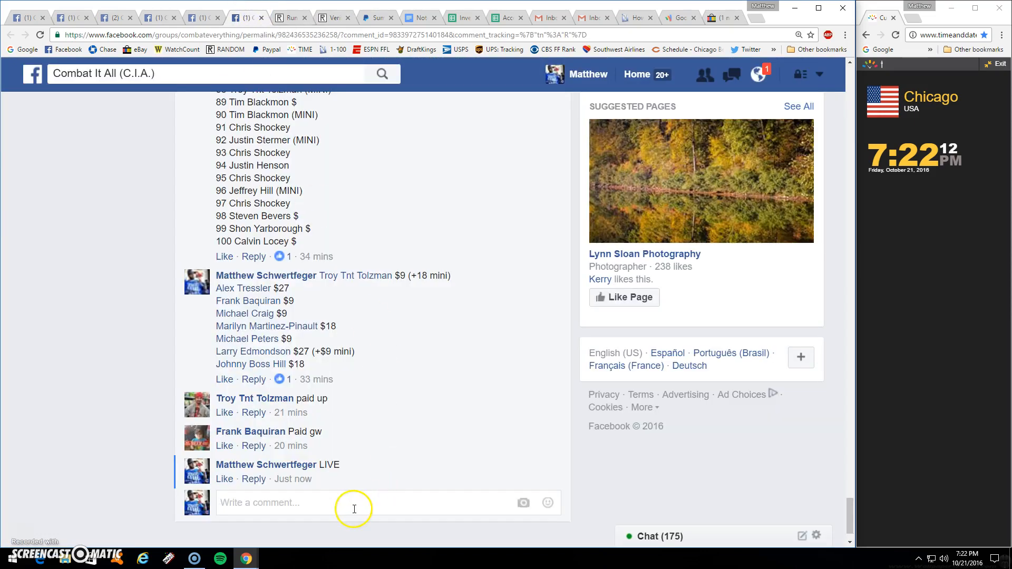
pyautogui.write('DO')
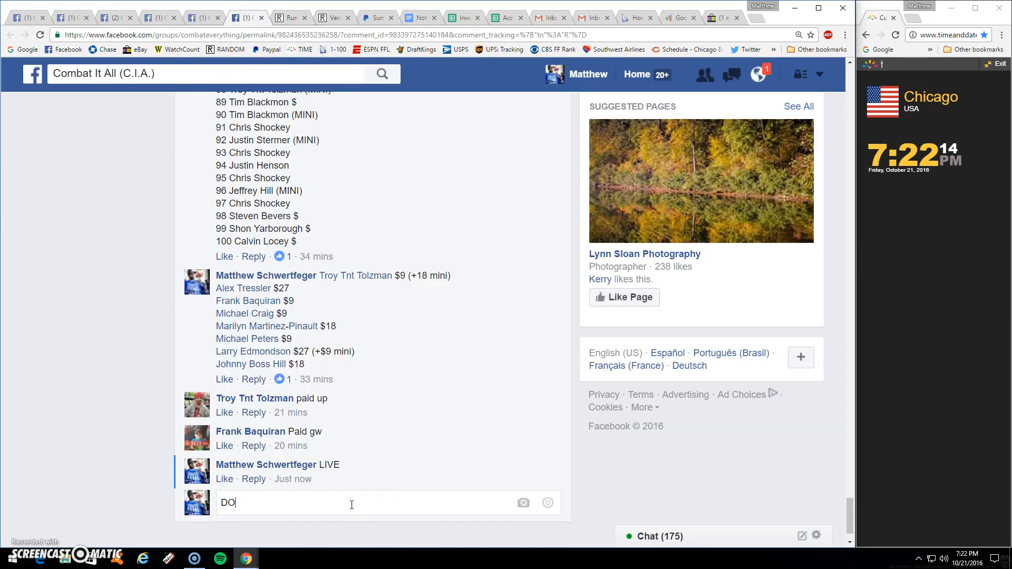